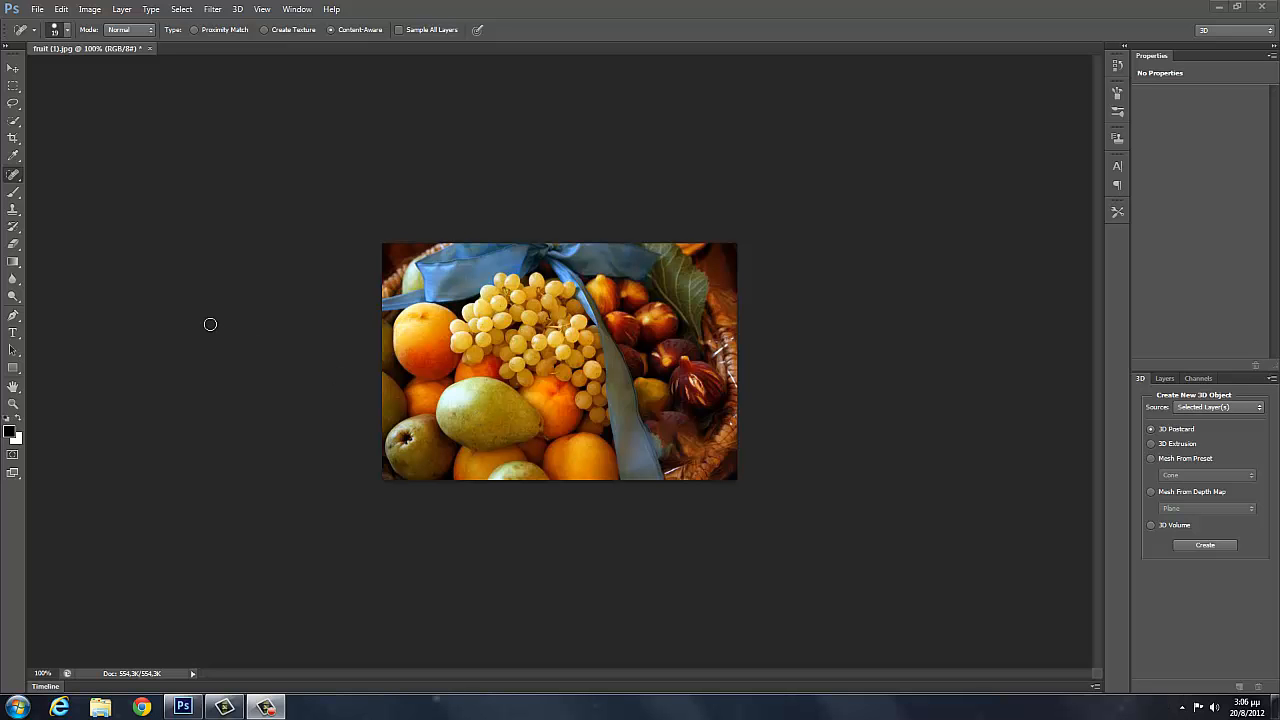
mouse_move(1224, 6)
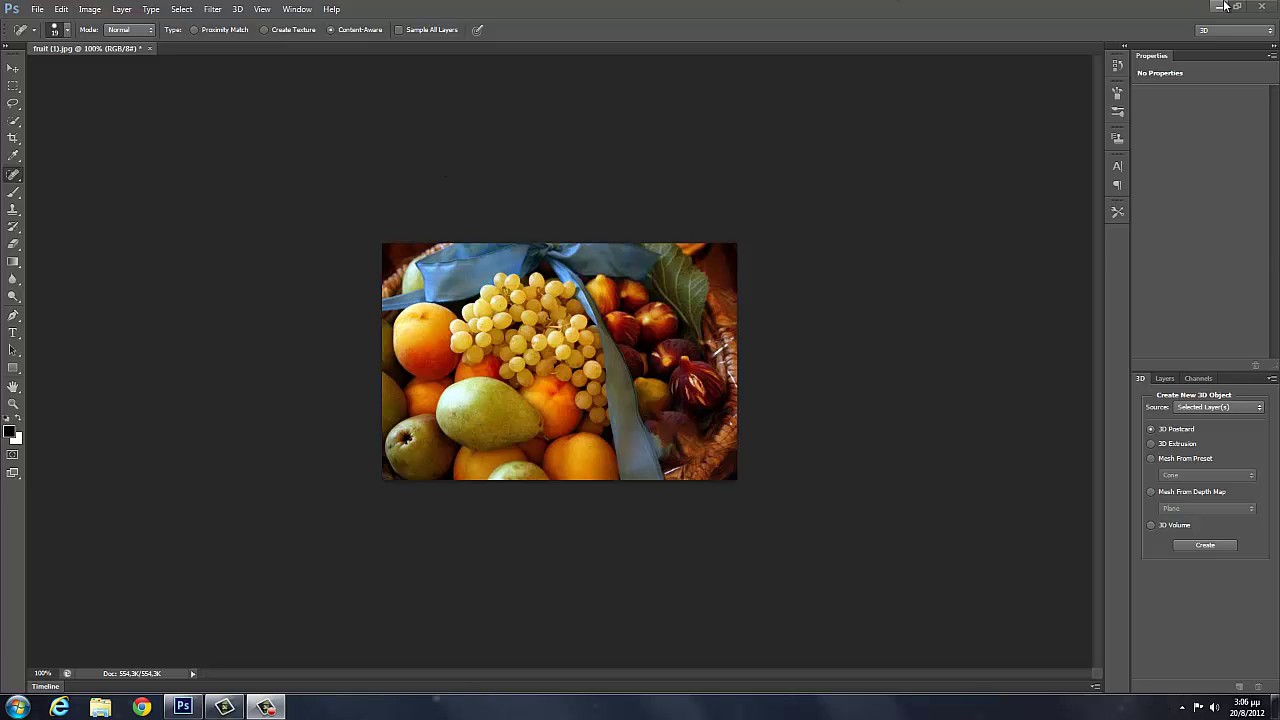
- Paint over the grapes at the top of the bunch with the Spot Healing Brush
left_click(1220, 8)
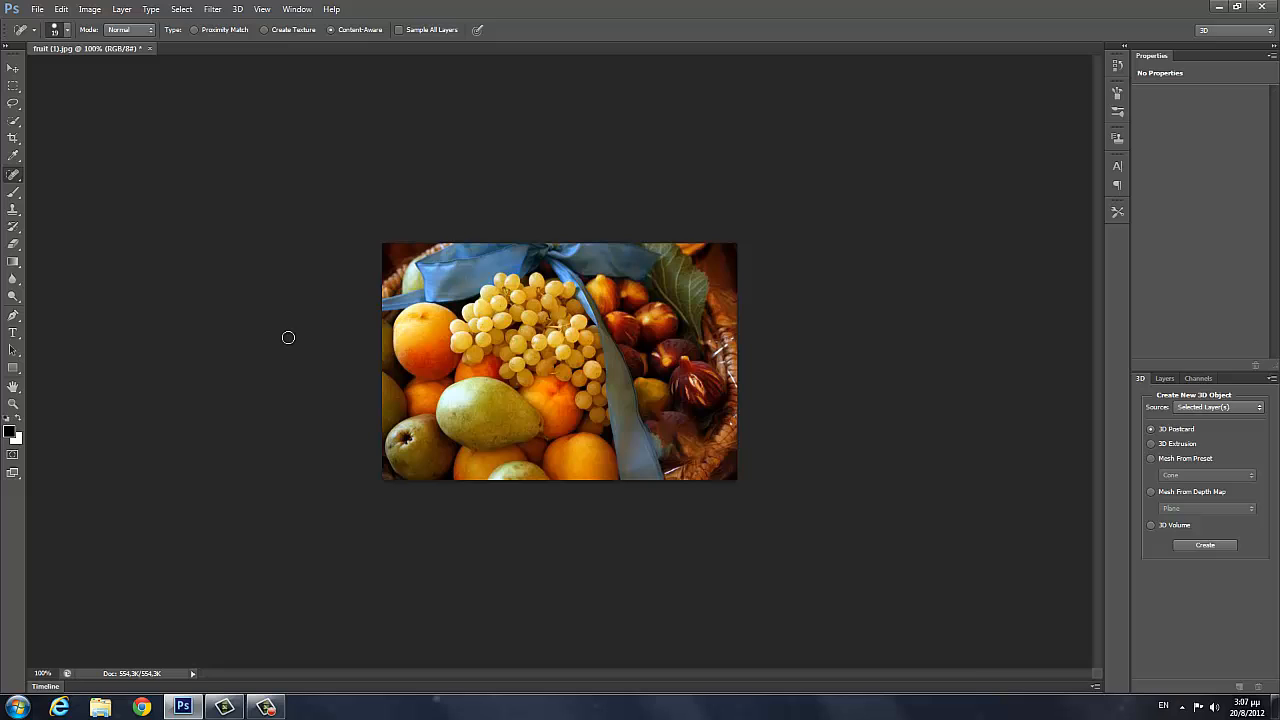
mouse_move(232, 56)
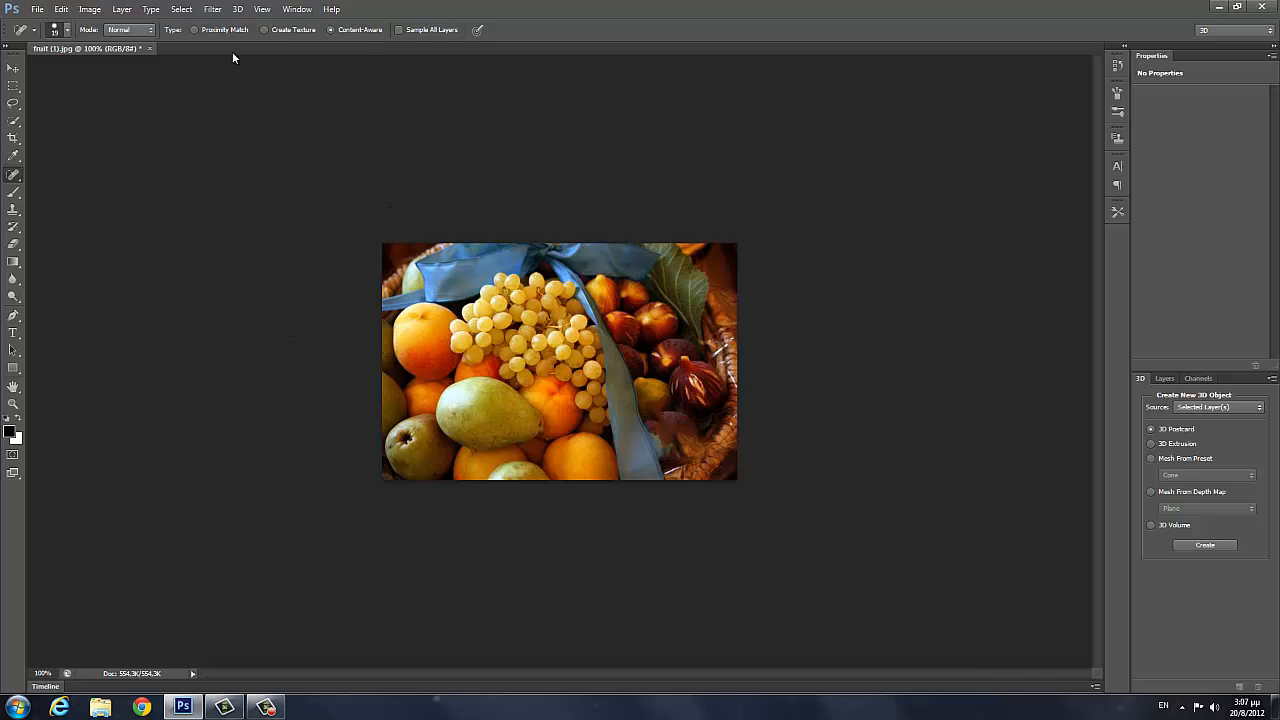
mouse_move(736, 172)
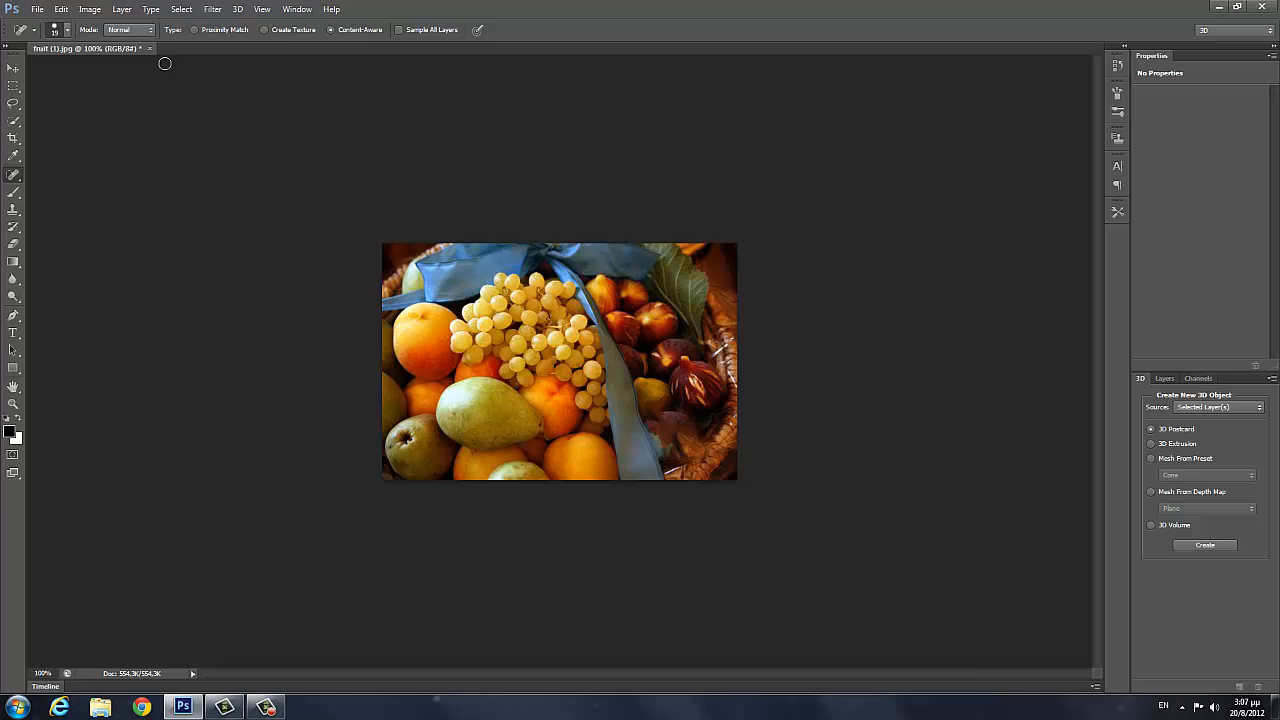
mouse_move(976, 644)
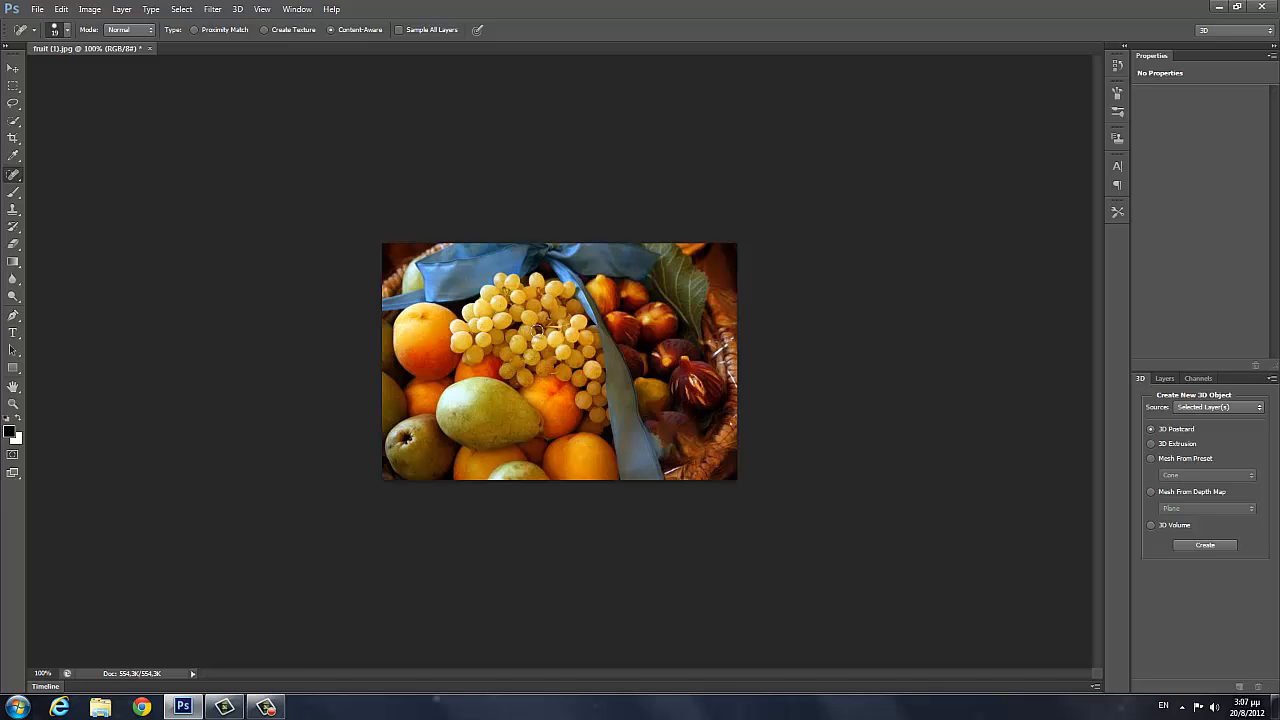
mouse_move(520, 296)
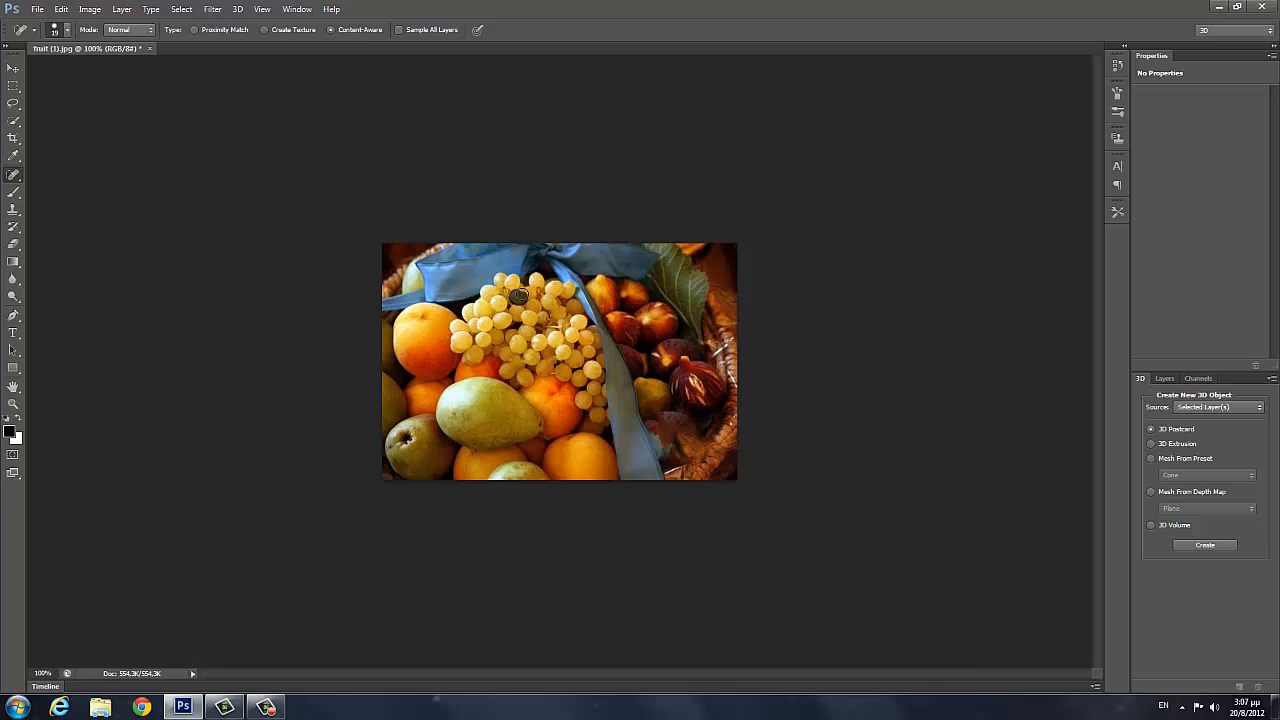
mouse_move(612, 388)
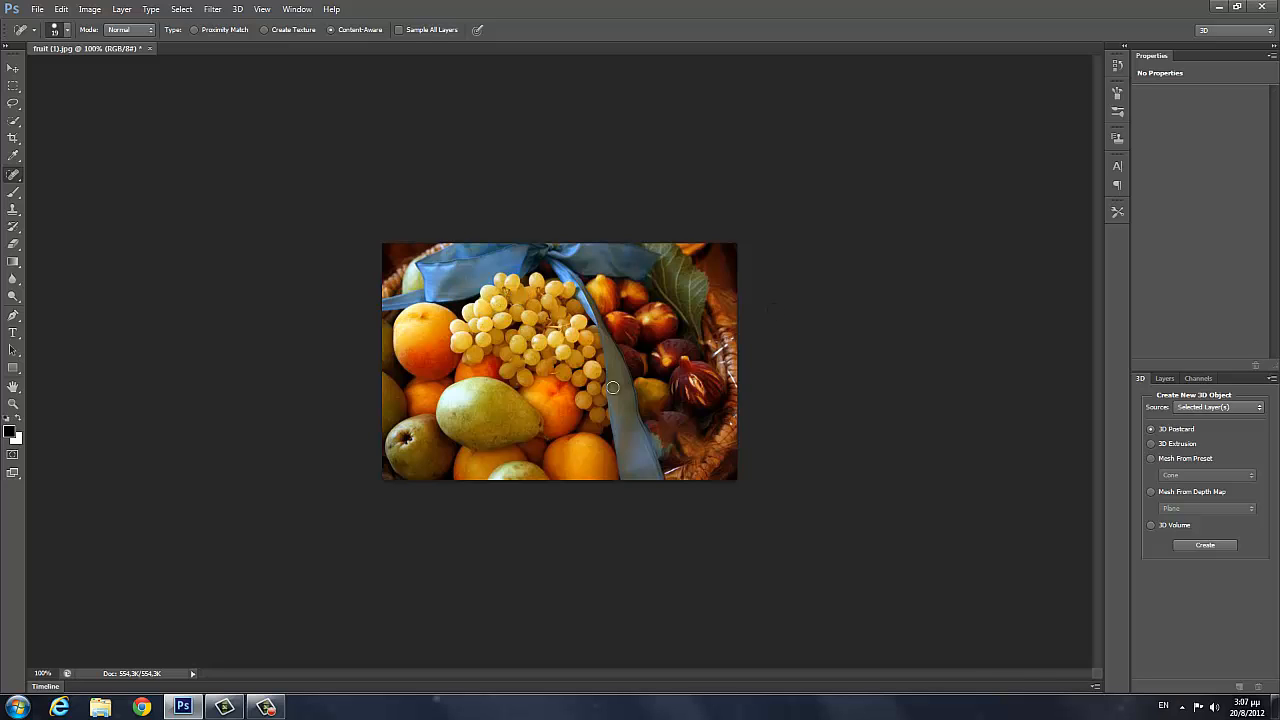
mouse_move(456, 436)
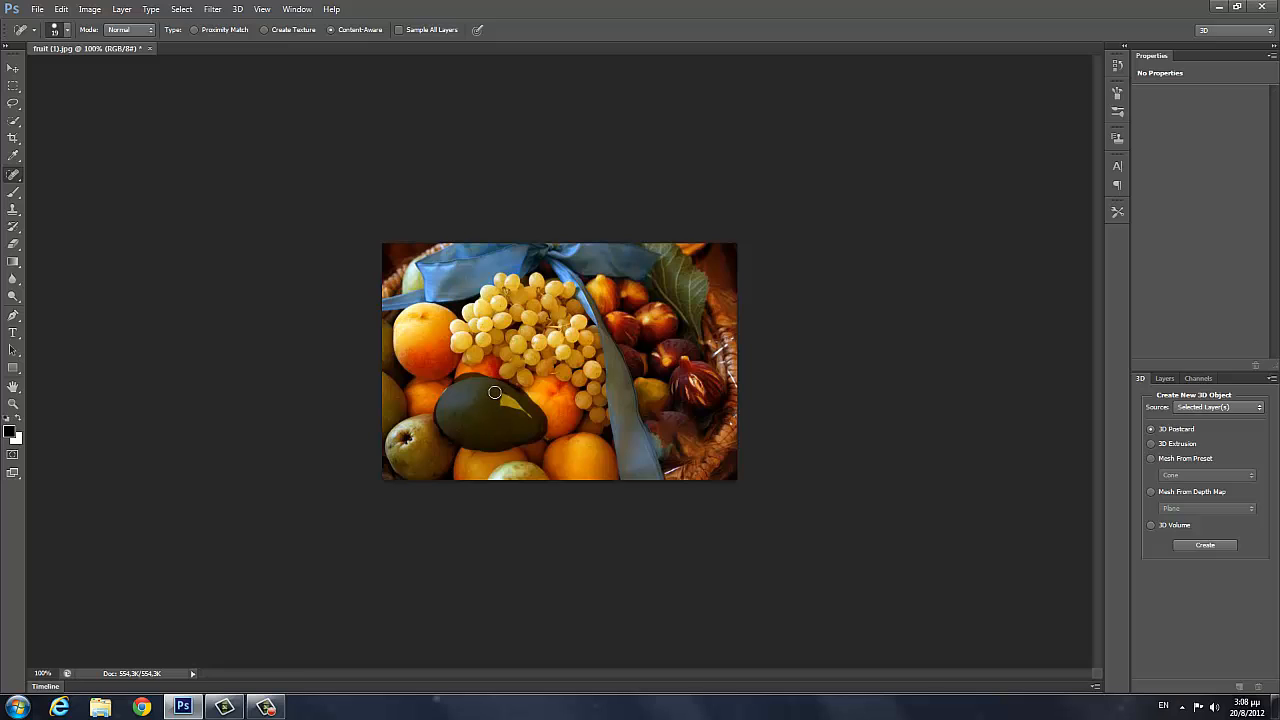
mouse_move(530, 416)
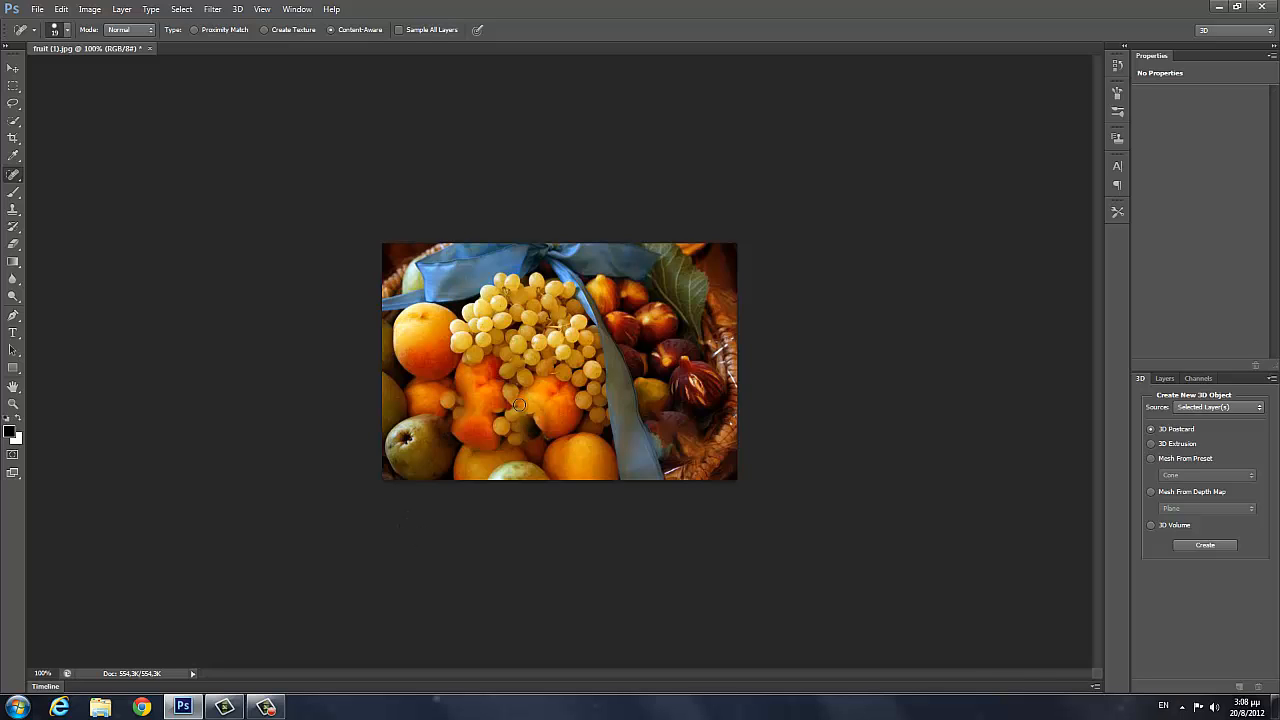
mouse_move(510, 436)
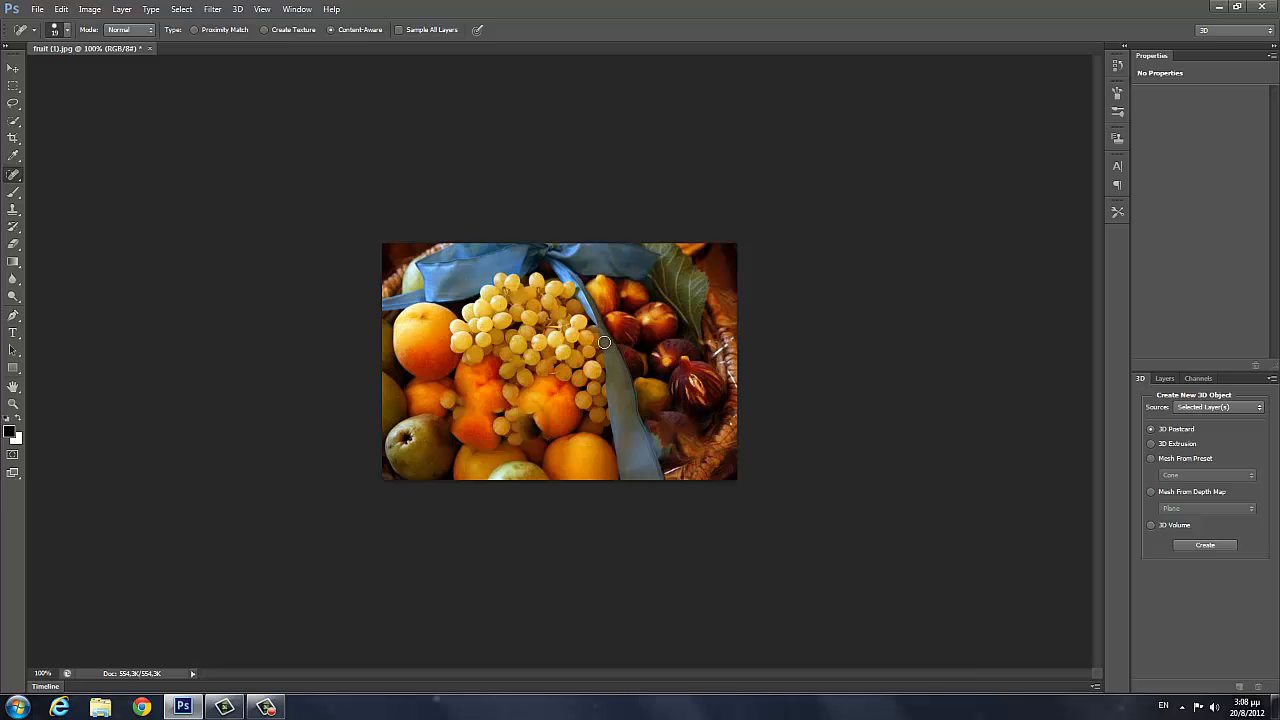
mouse_move(698, 348)
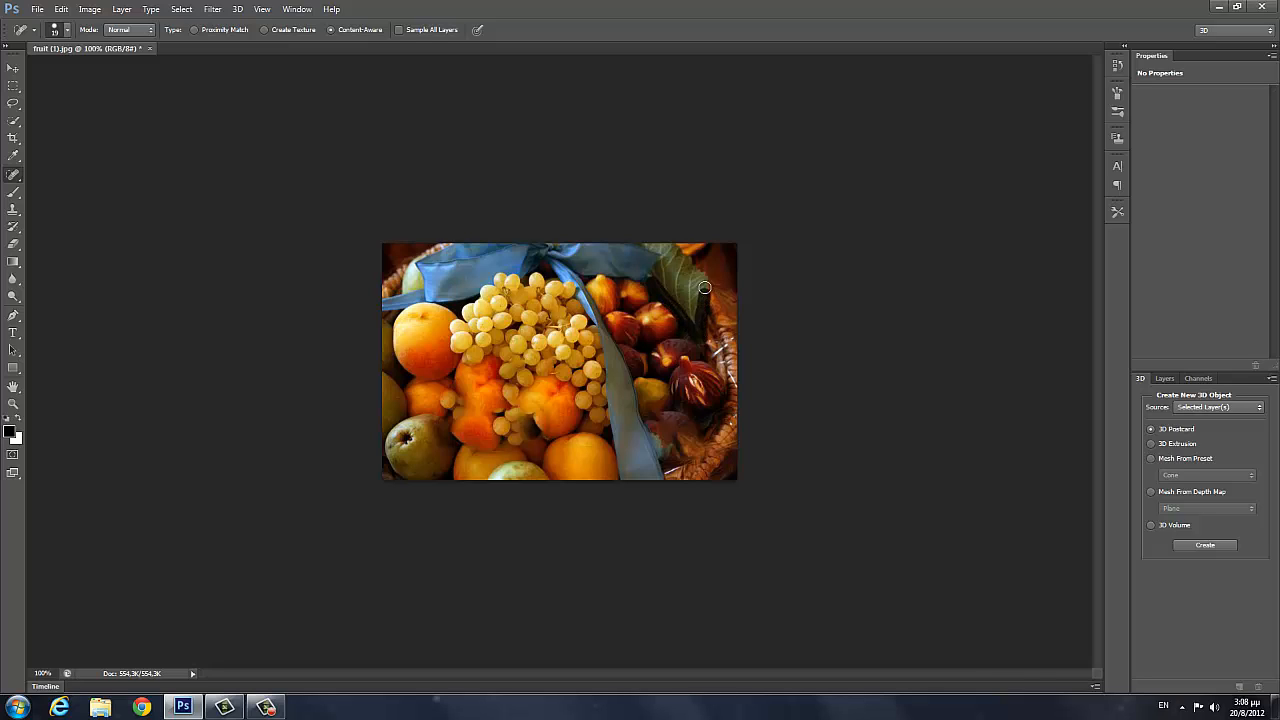
mouse_move(656, 244)
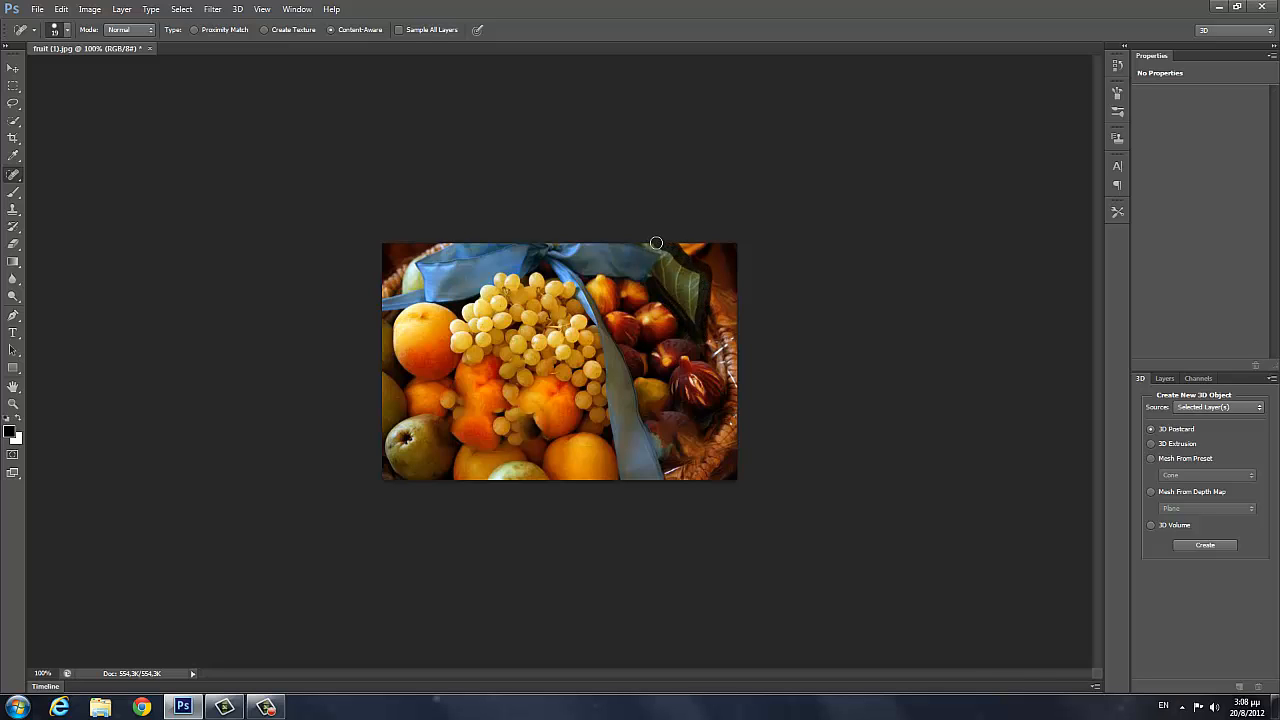
mouse_move(660, 264)
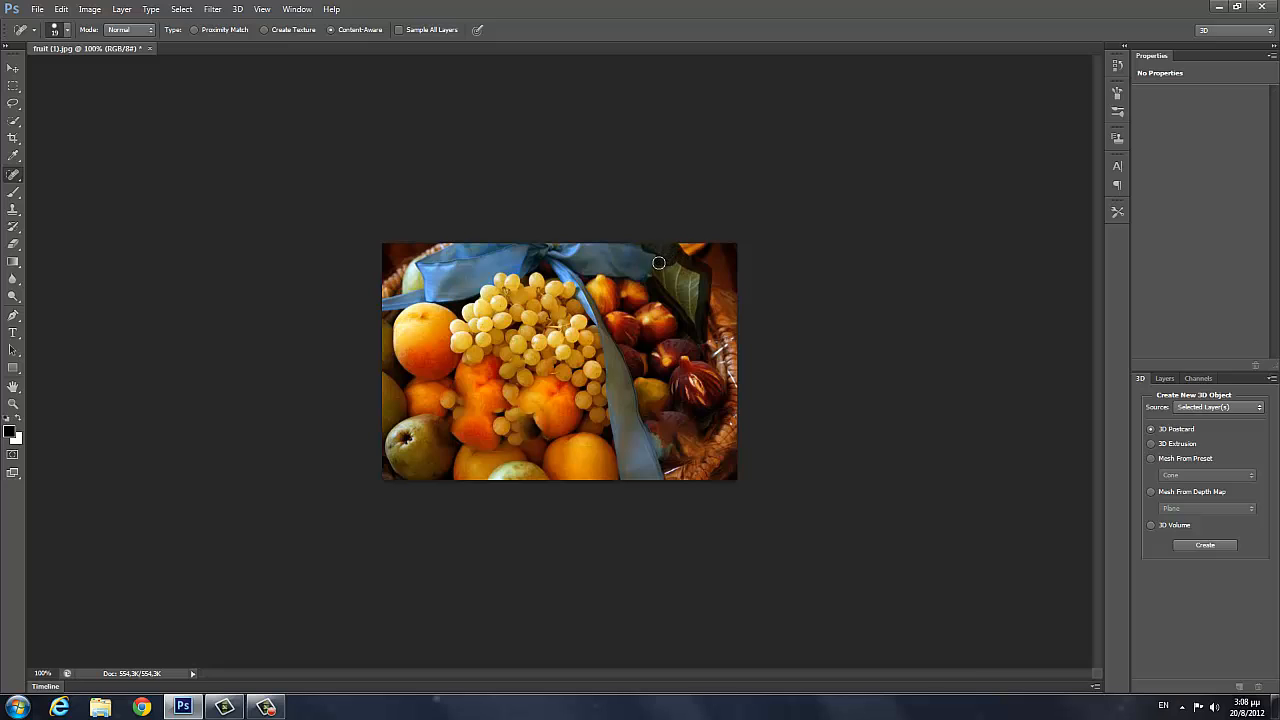